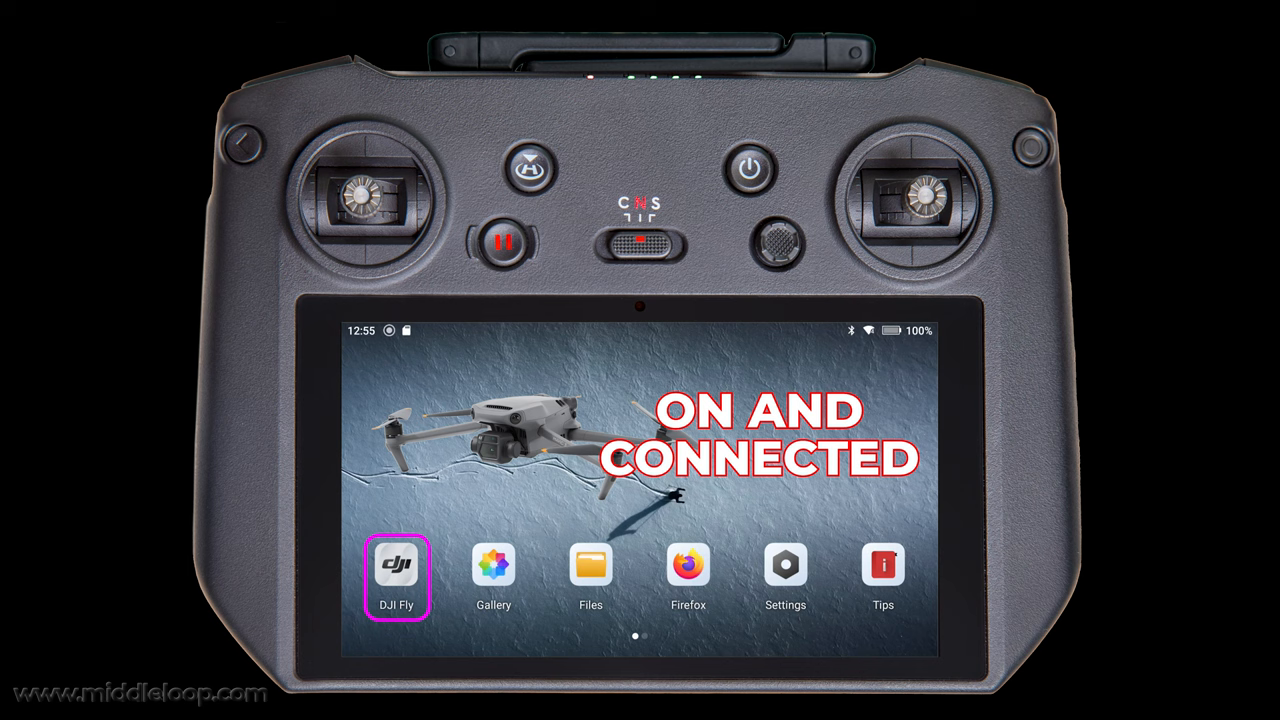
Step: Launch DJI Fly, back out of the live camera view and show the Mavic 3 album thumbnails
click(396, 576)
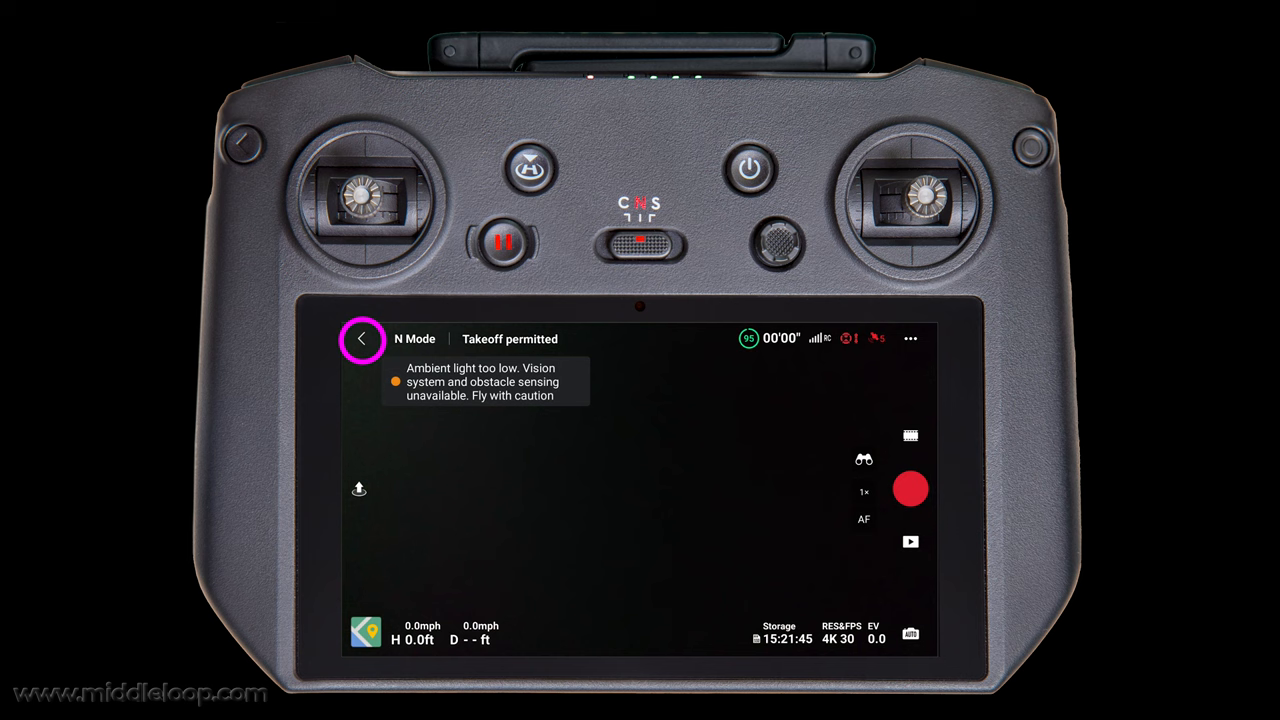
click(360, 340)
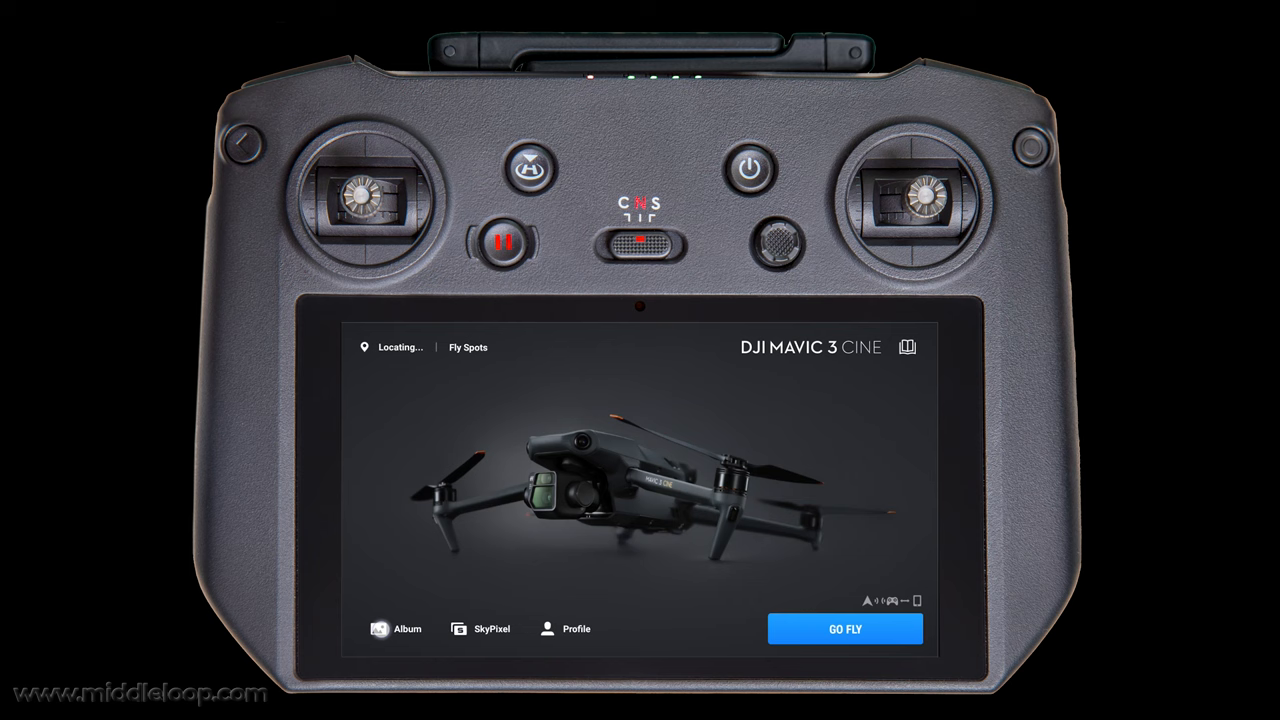
click(396, 628)
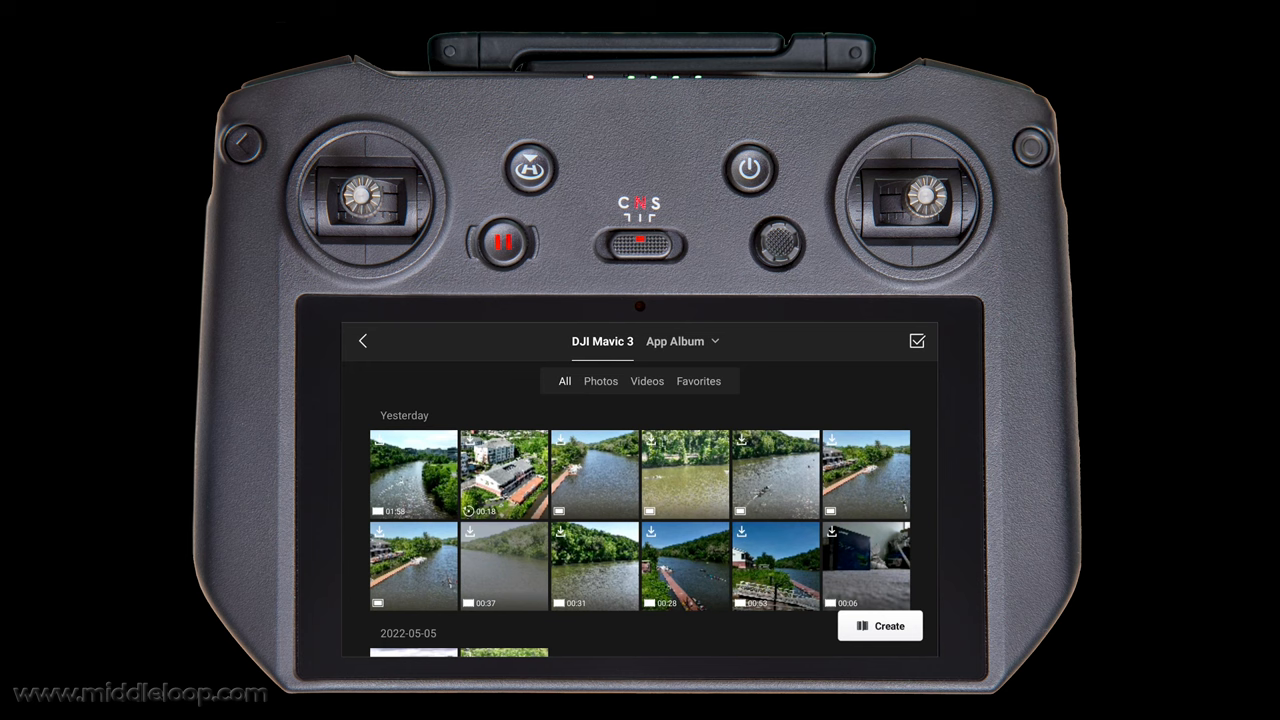
Step: Switch to the App Album and show all saved file types
click(600, 380)
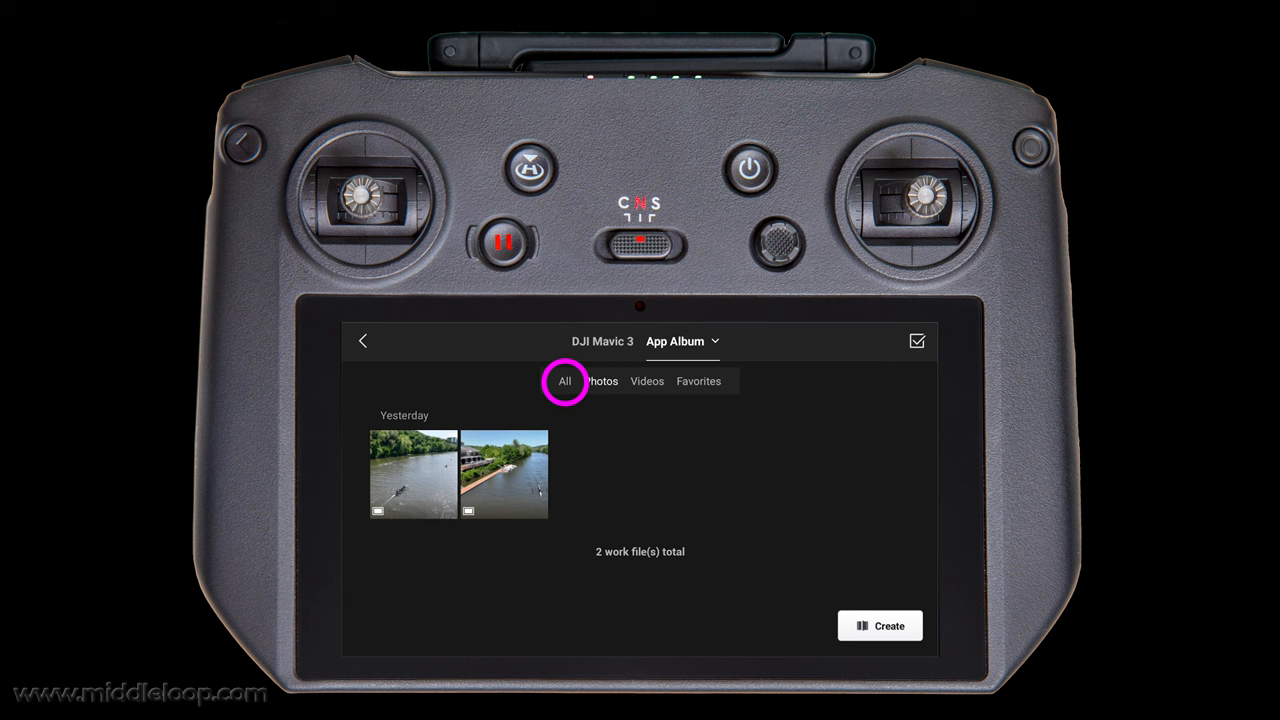
click(564, 380)
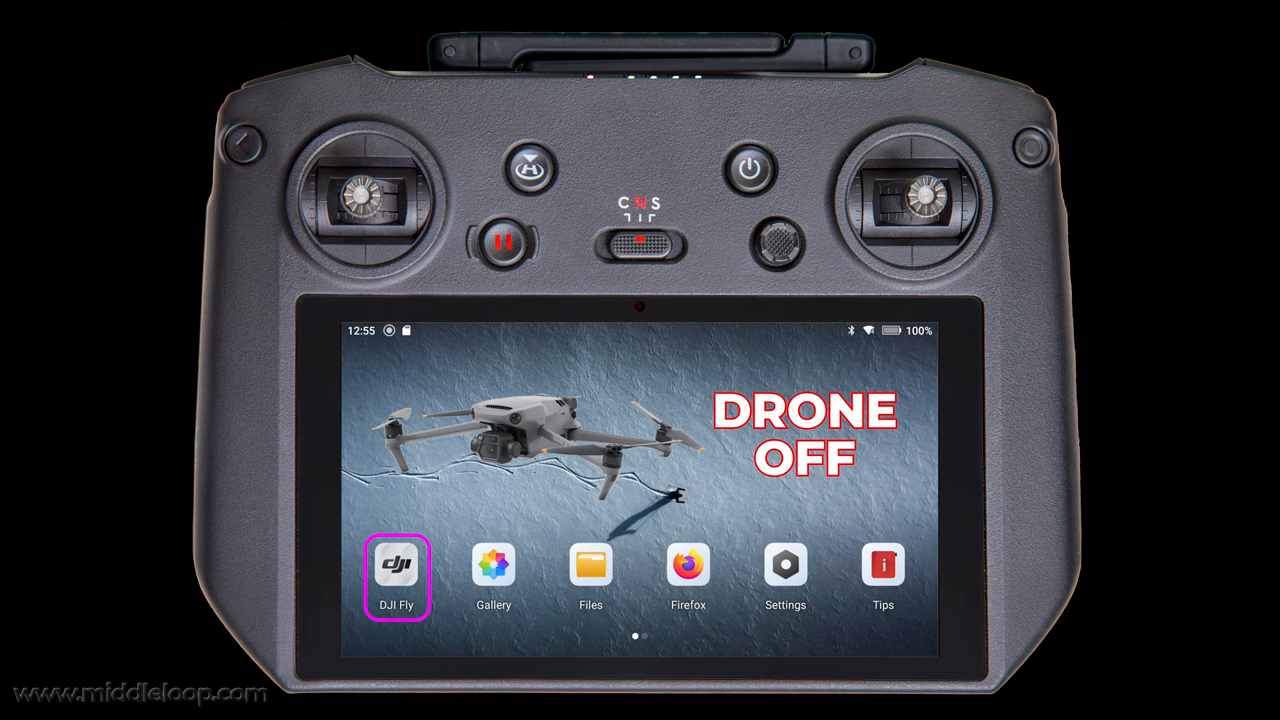
Step: Relaunch DJI Fly, start a new creation and choose Pro editing over Templates
click(396, 568)
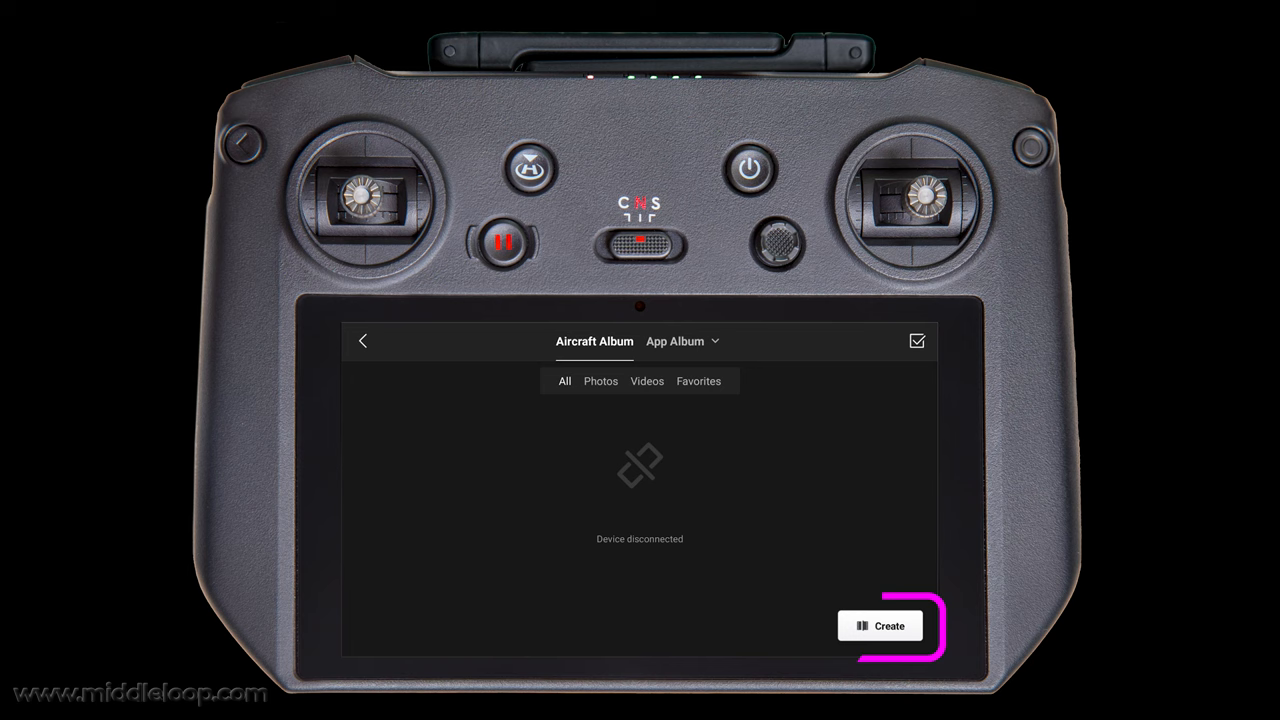
click(880, 624)
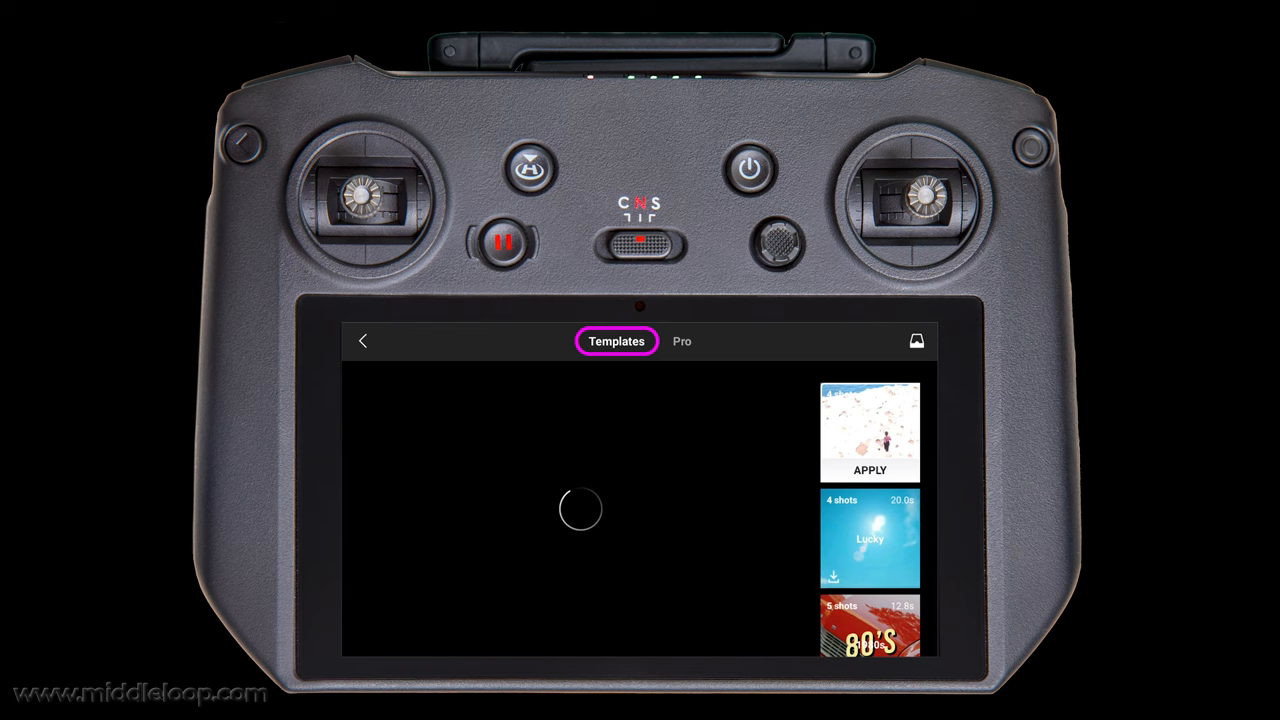
click(916, 340)
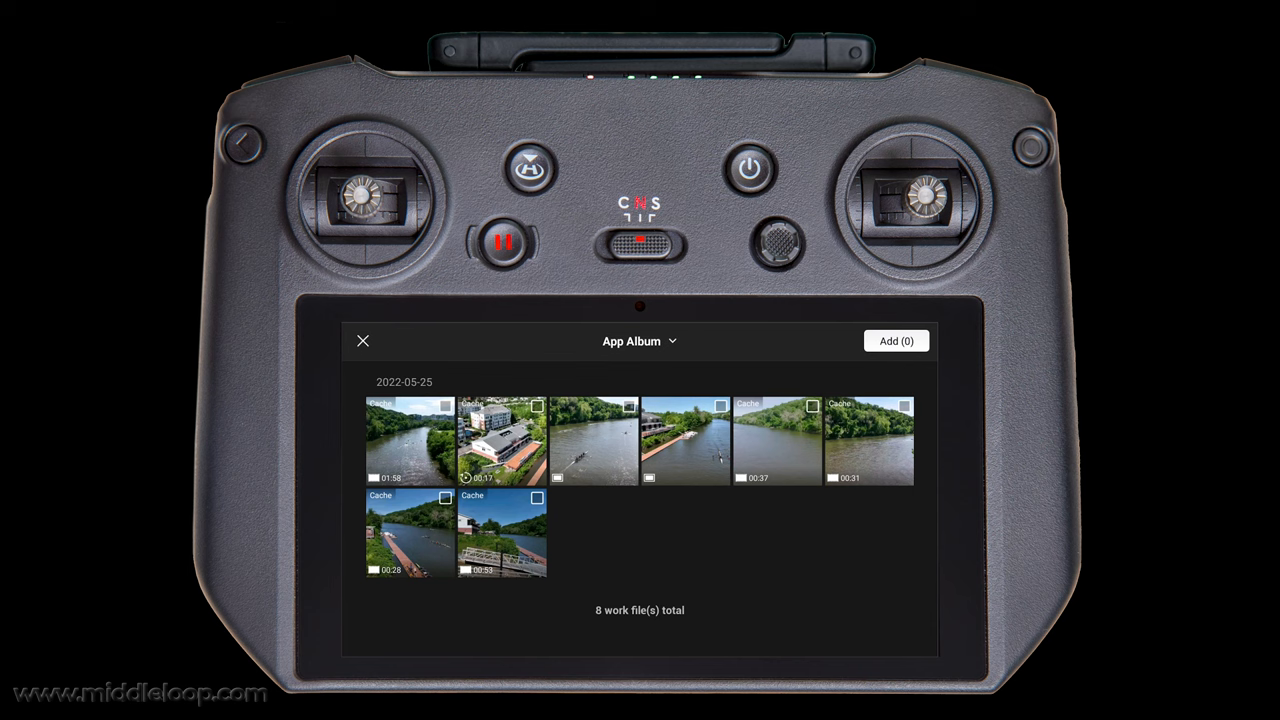
Step: Add the 00:37 river clip from the App Album and place it on the editing timeline
click(778, 440)
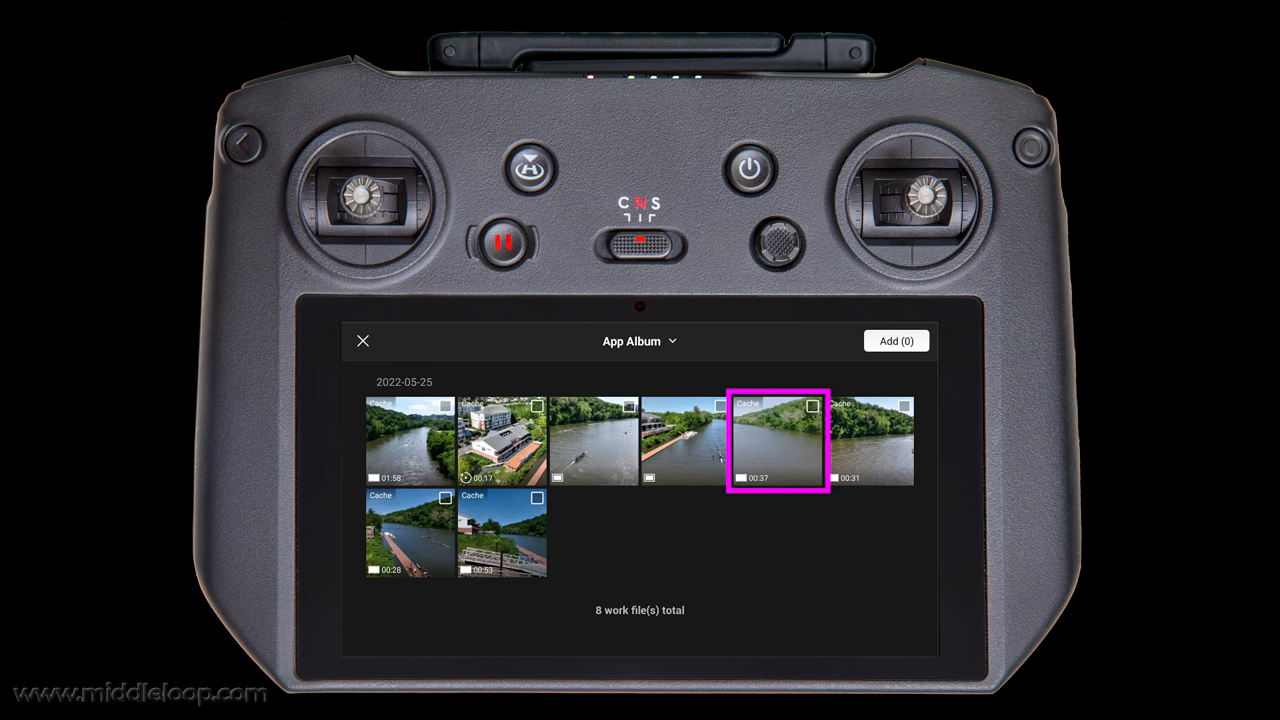
click(812, 406)
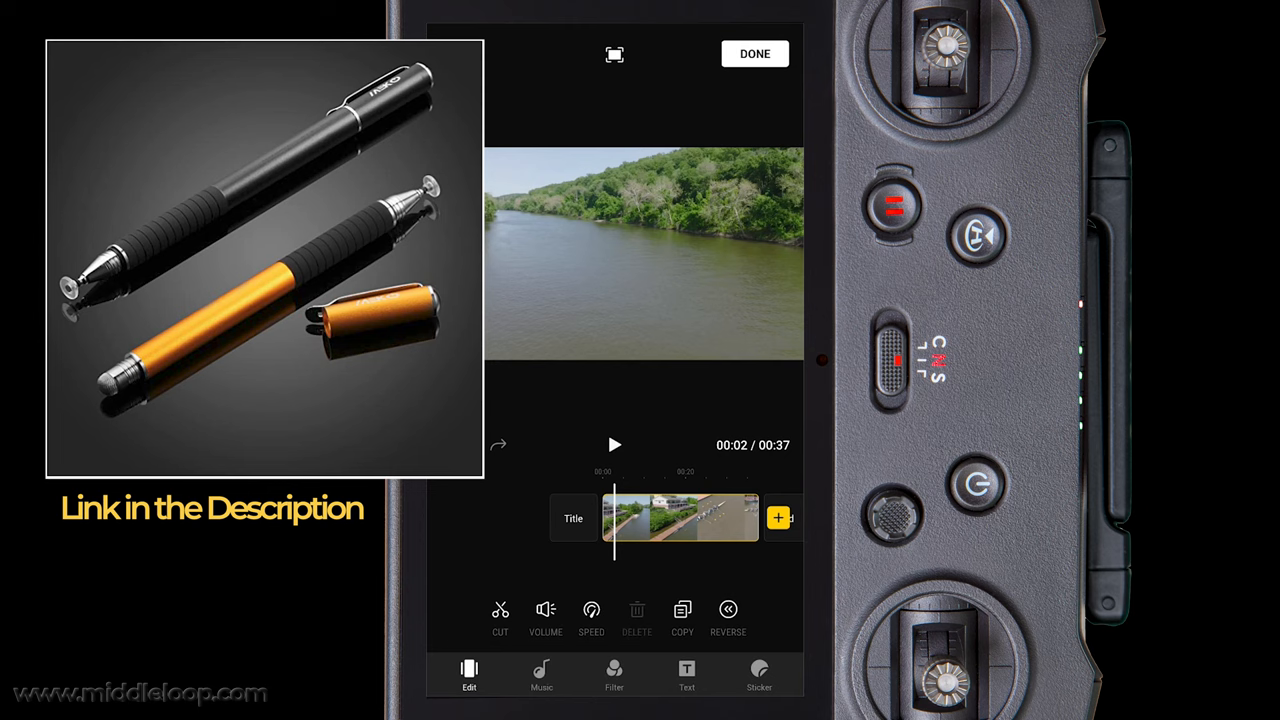
click(468, 676)
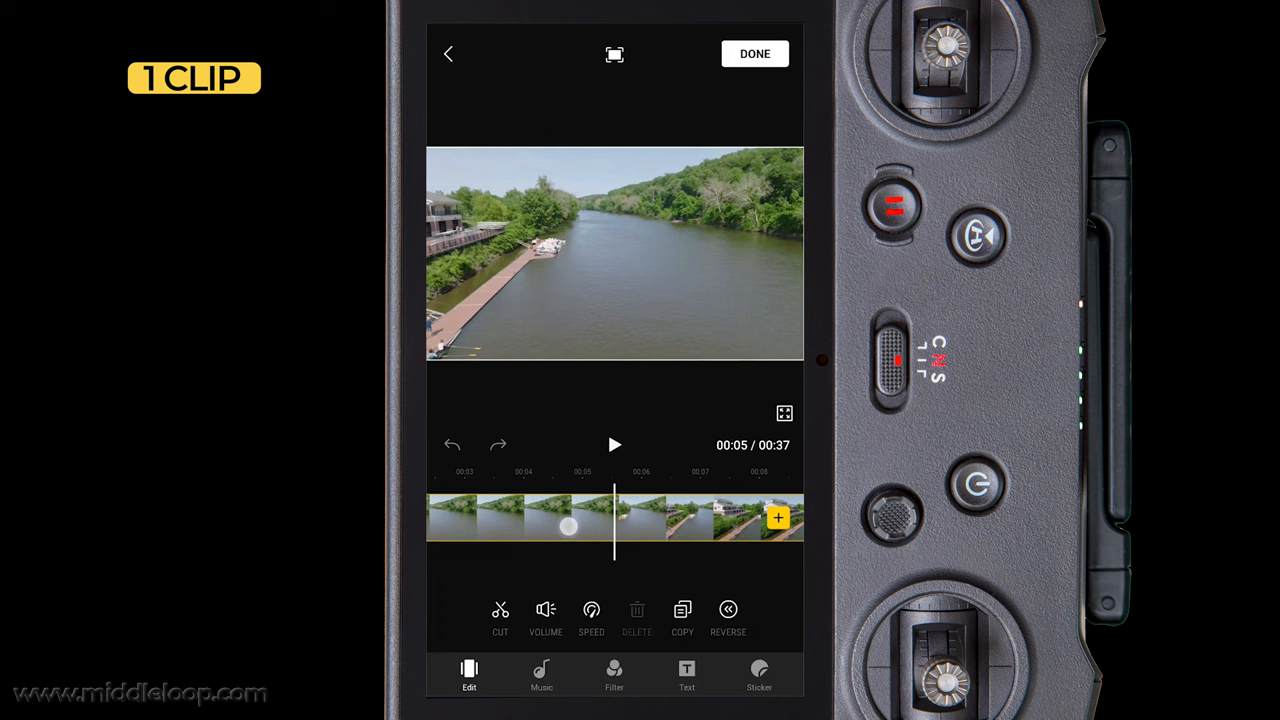
Step: Build a three-clip timeline totalling 00:17 and show transition styles at a join
click(500, 616)
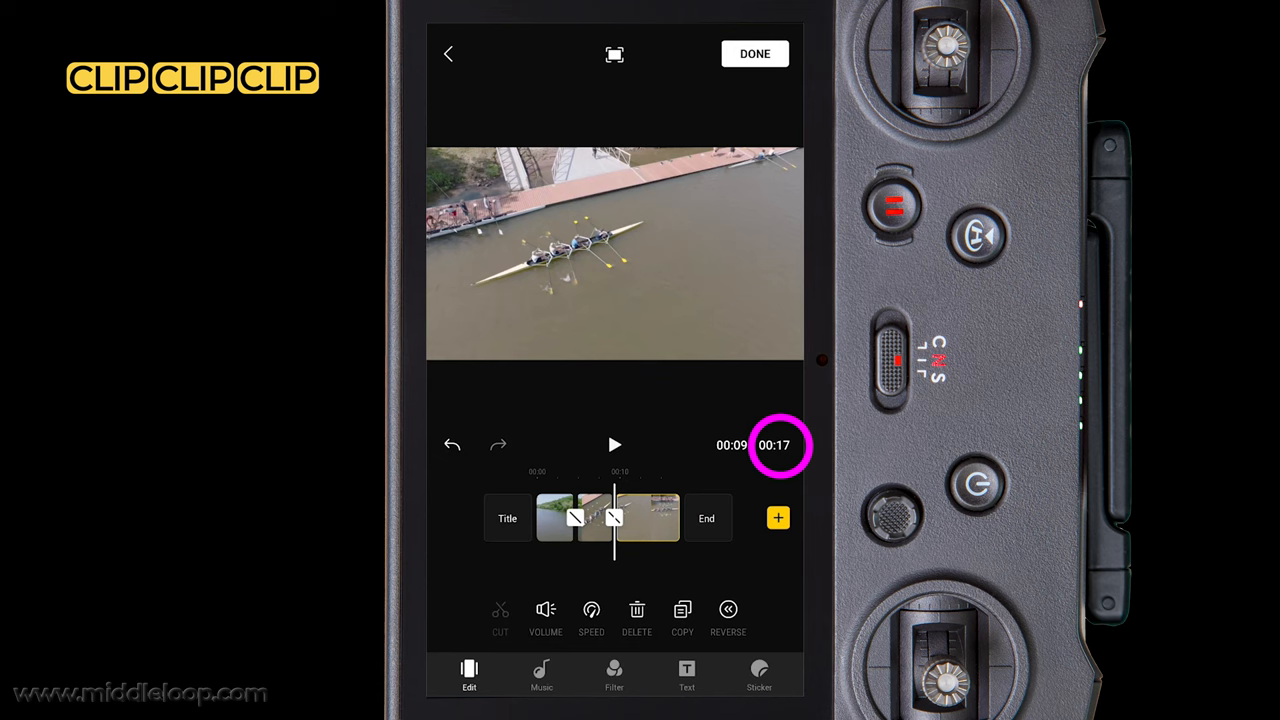
click(614, 444)
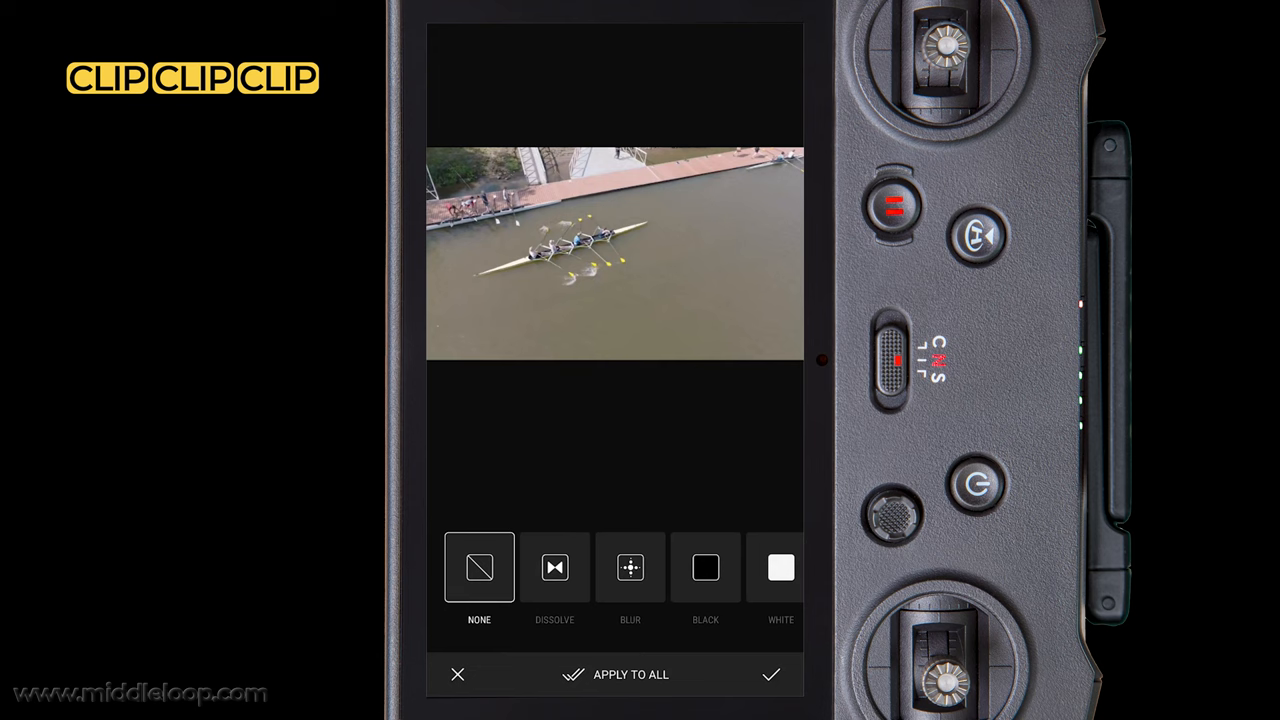
Step: Apply a dissolve transition between the clips, bringing the edit to 16 seconds, and mark editing done
click(554, 568)
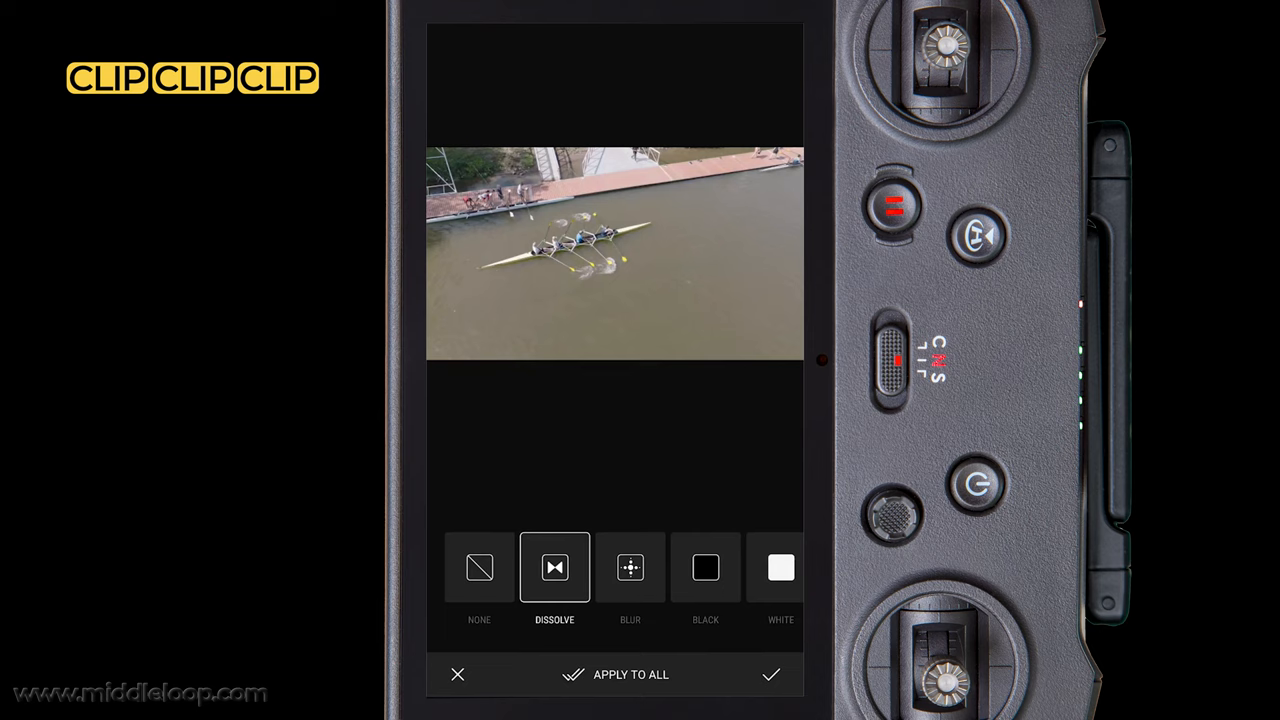
click(770, 674)
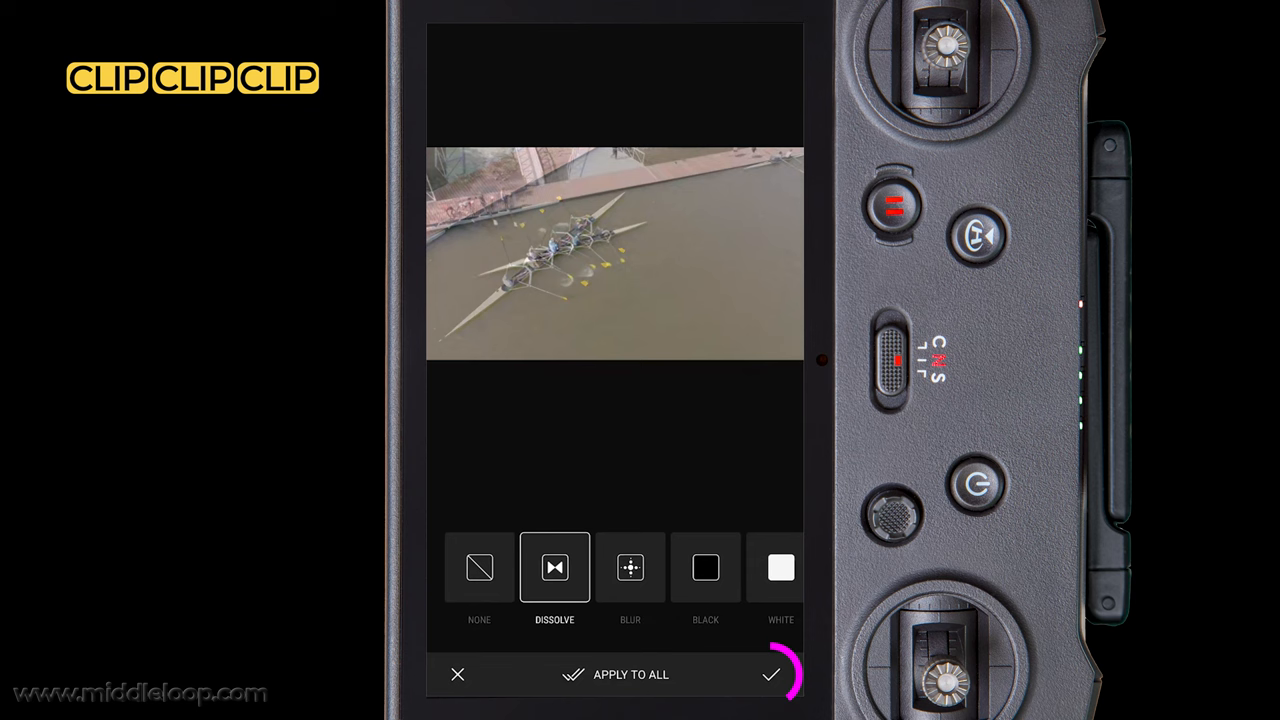
click(770, 674)
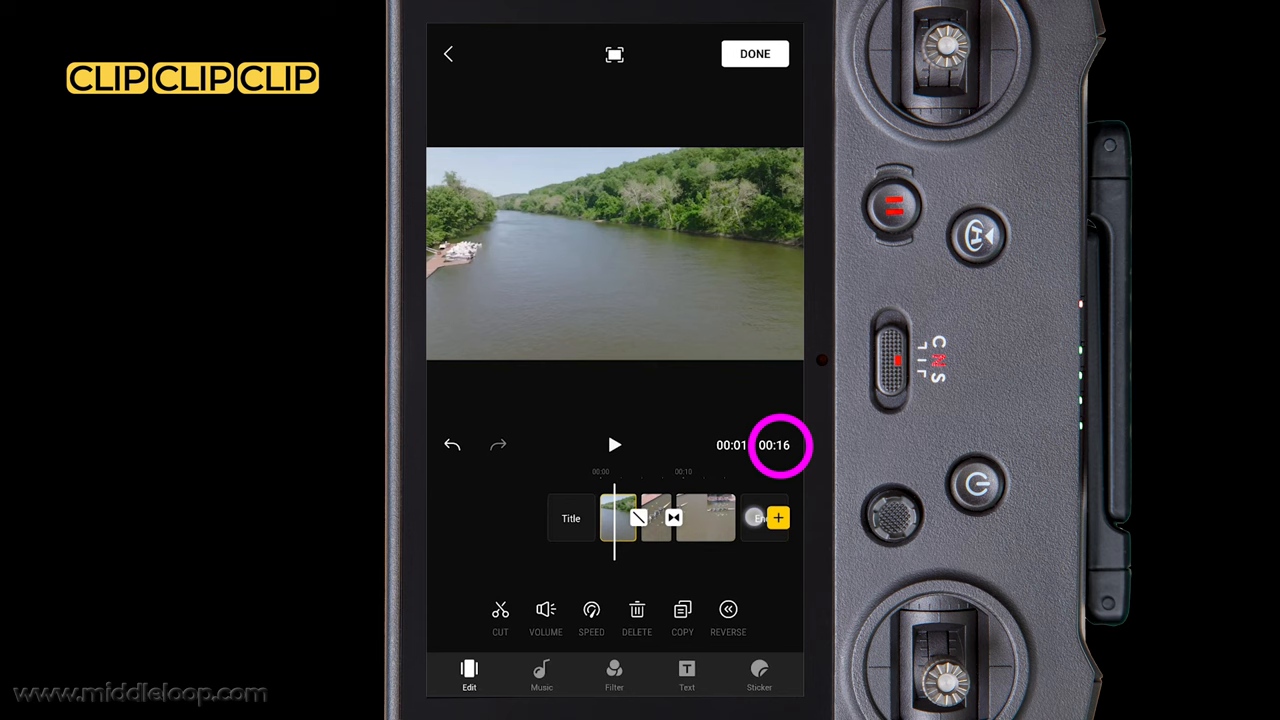
click(614, 444)
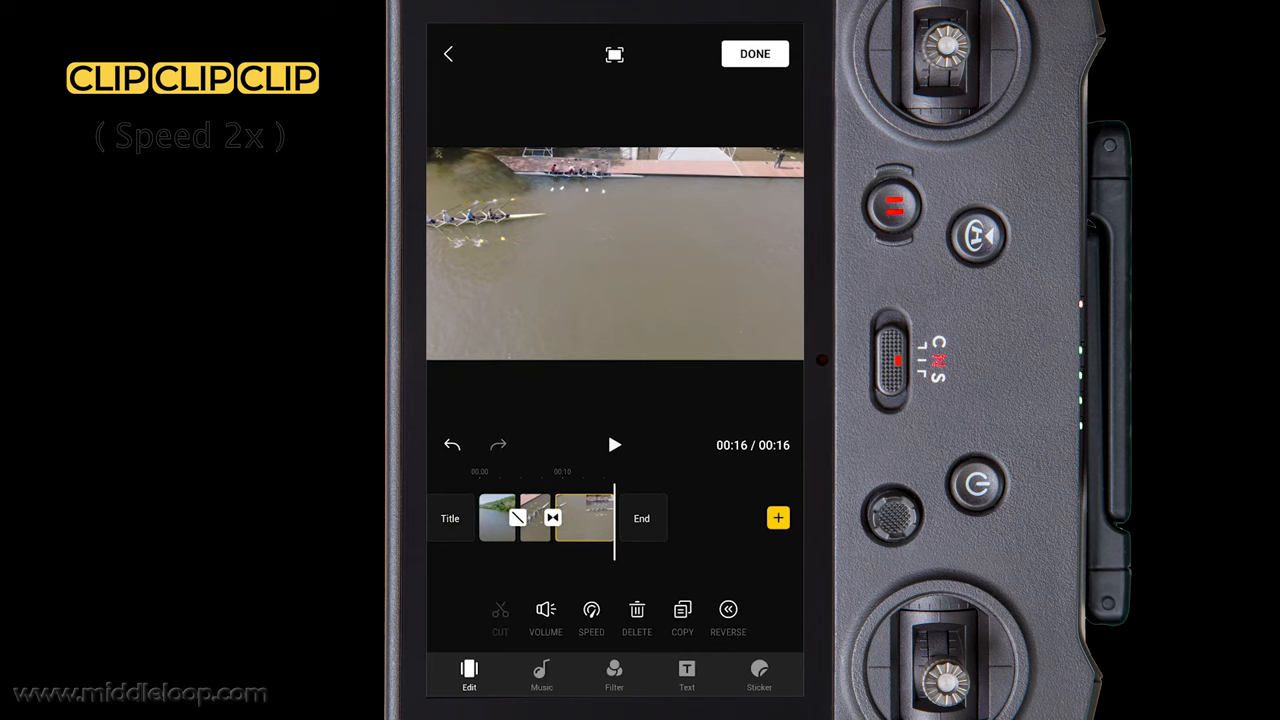
click(754, 52)
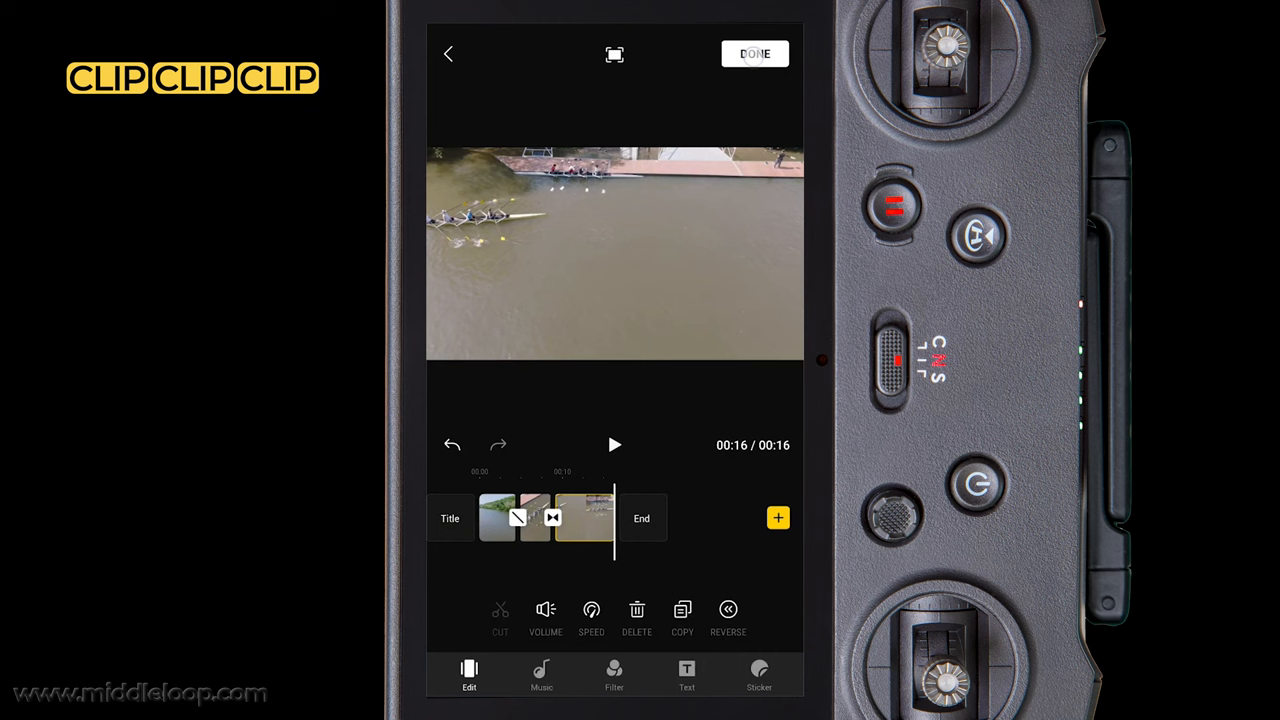
Step: Export the three-clip rowing composition at 1080P resolution
click(754, 52)
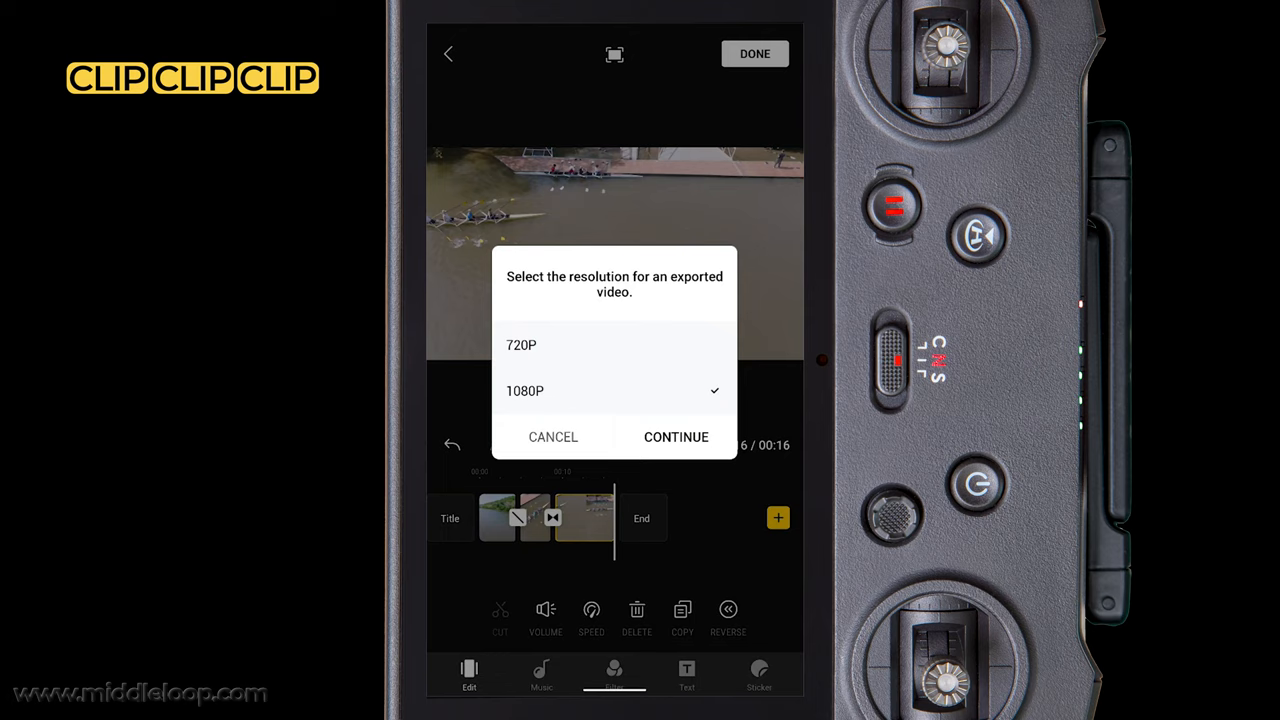
click(676, 436)
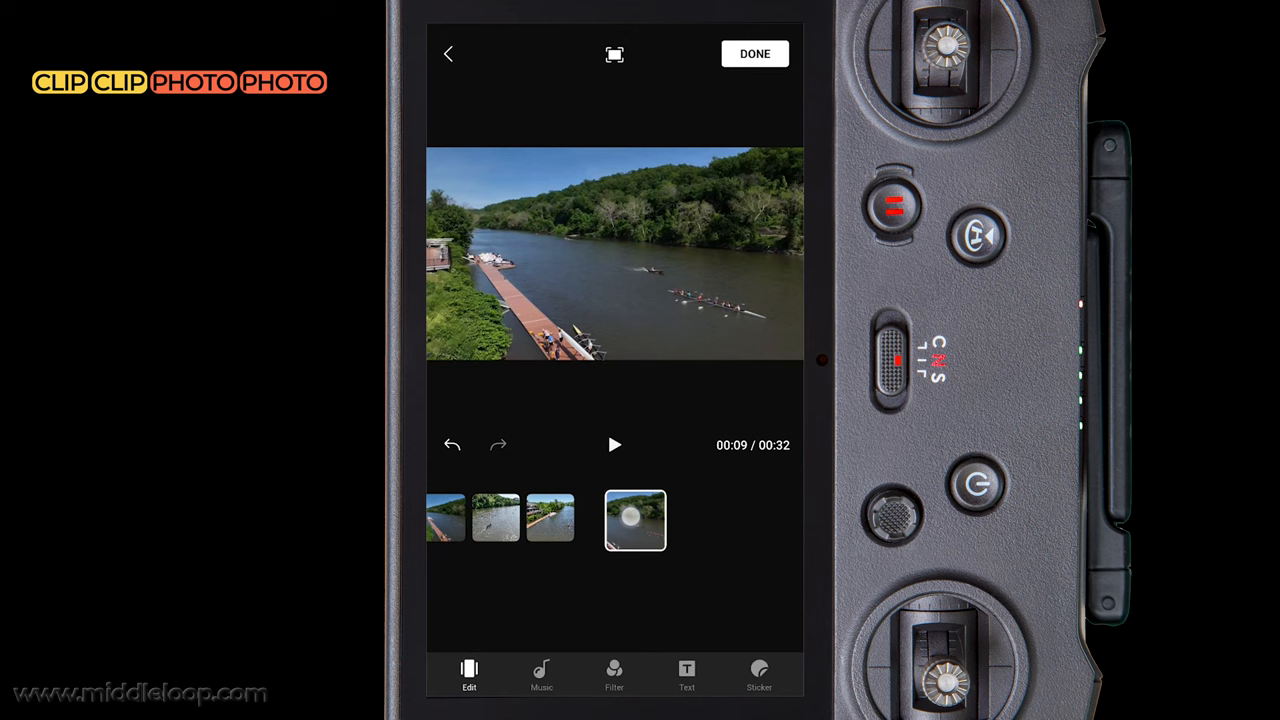
Step: Add a still photo to the new 32-second composition of river clips and photos
click(636, 518)
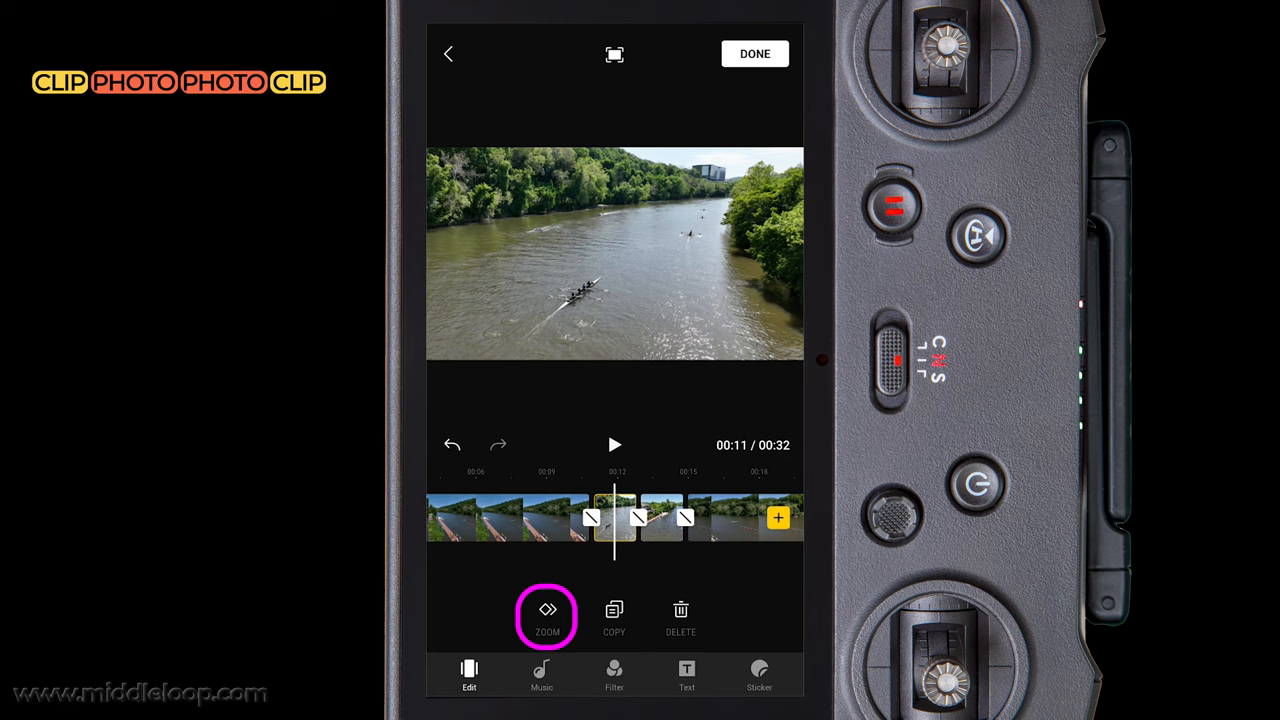
Step: Apply a ZOOM IN motion effect to the rowers photo and confirm it
click(548, 616)
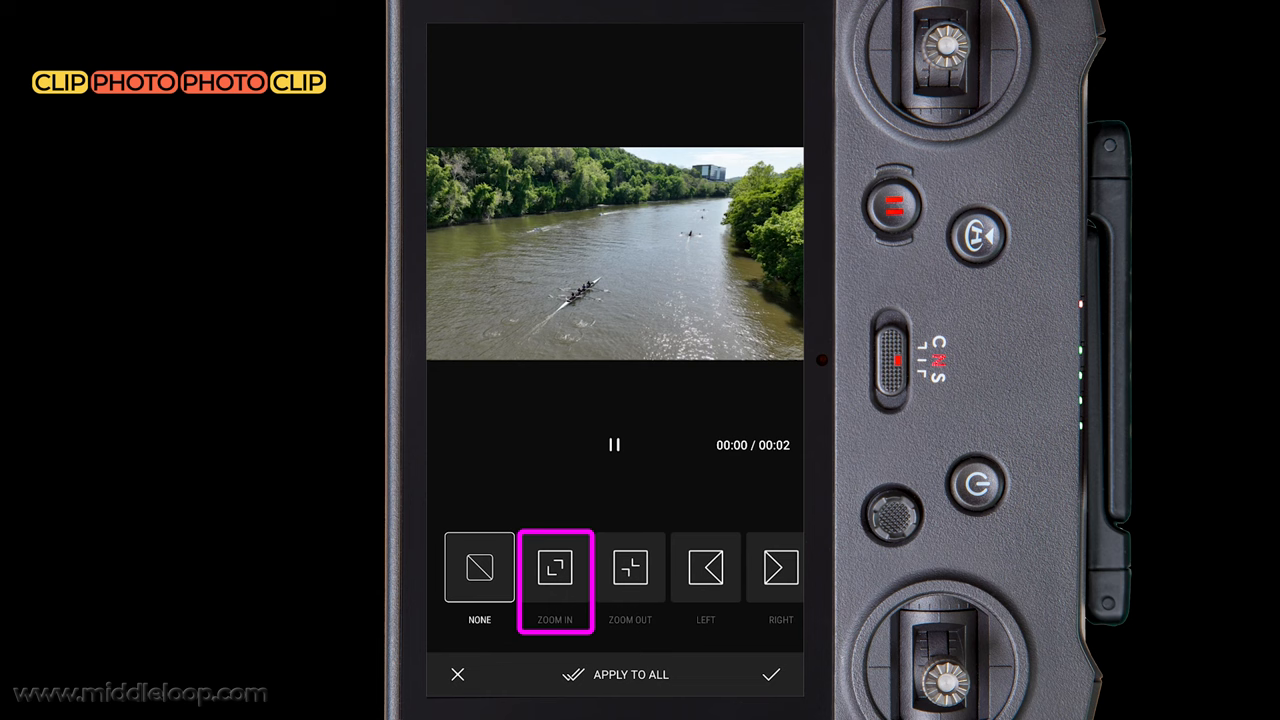
click(770, 674)
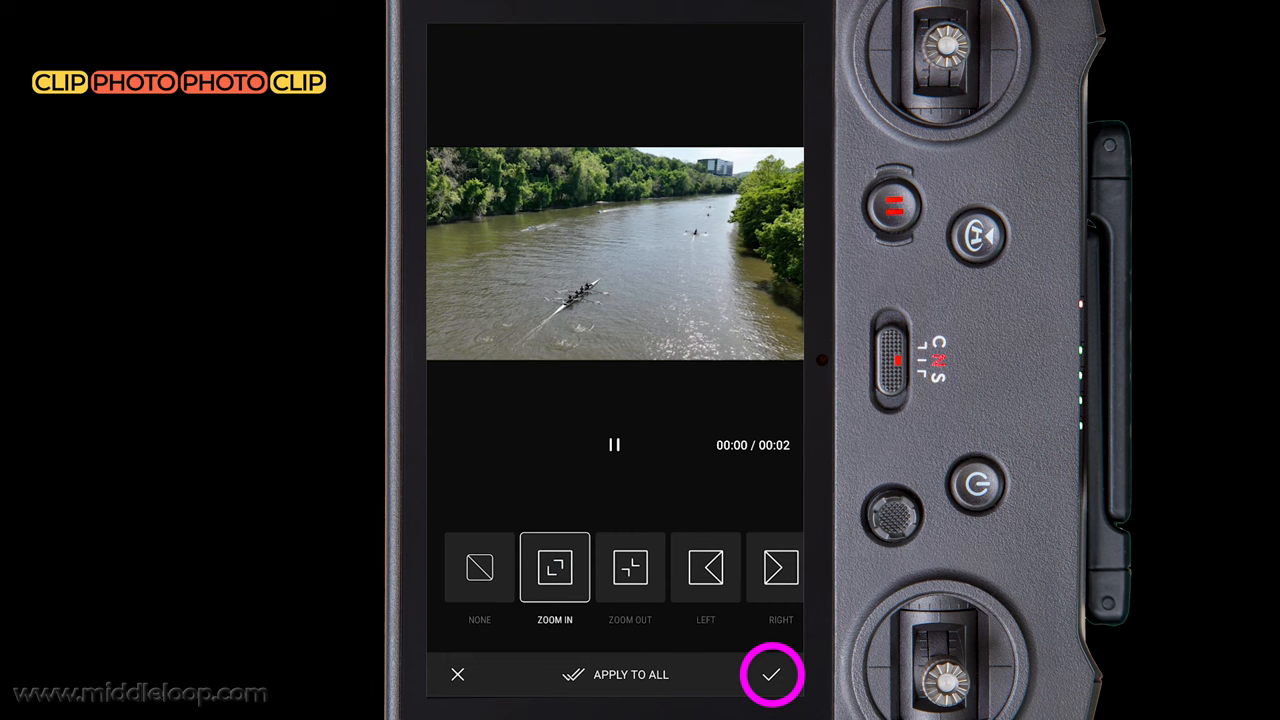
click(706, 568)
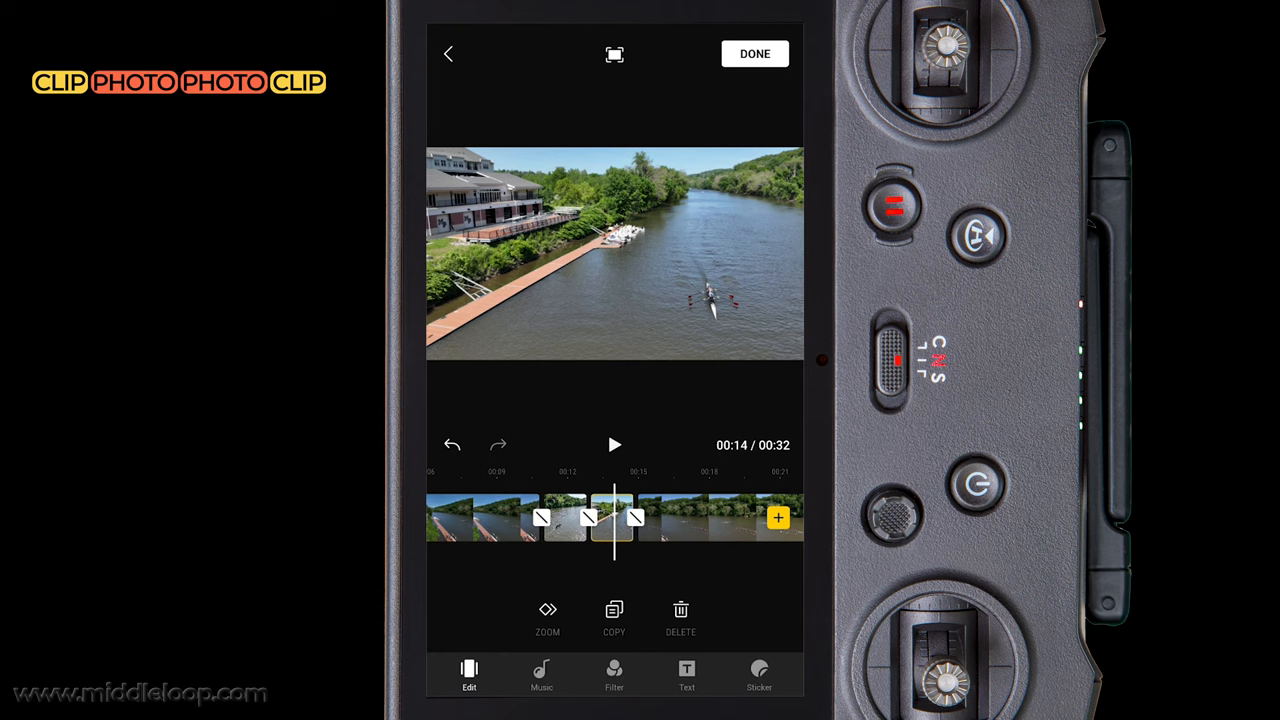
Step: Set the transition between the composition's pieces to DISSOLVE
click(588, 516)
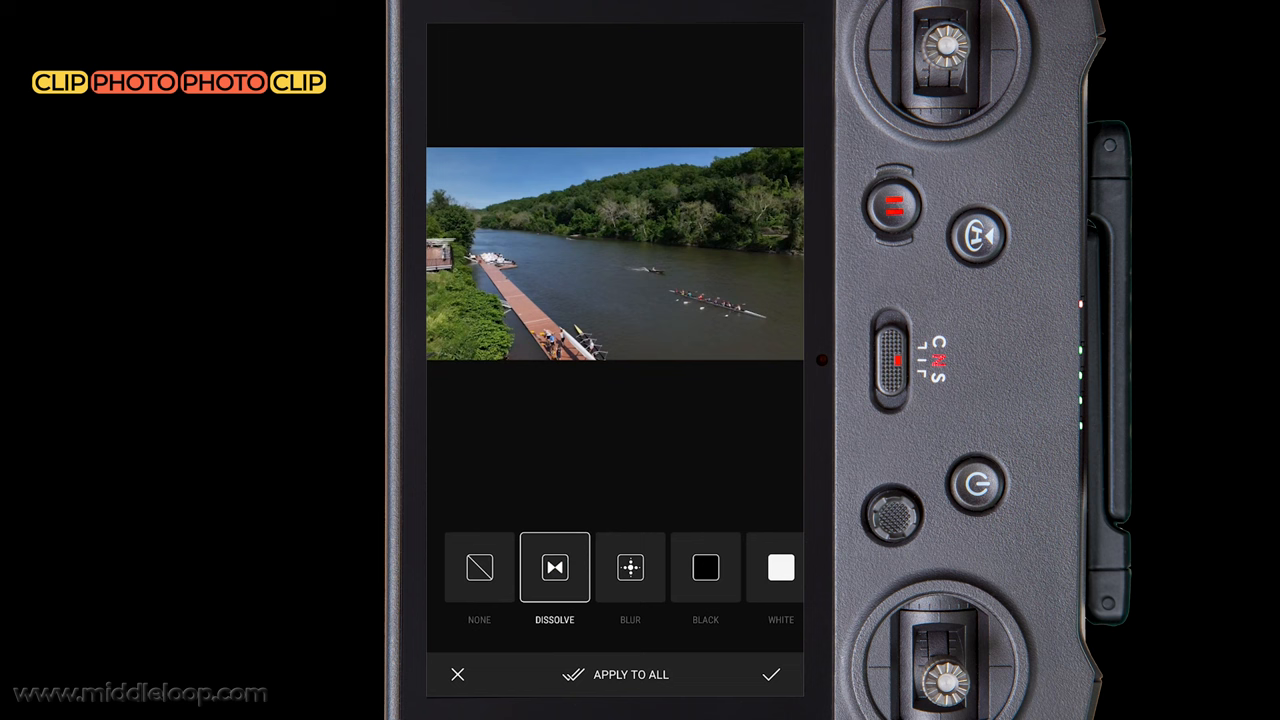
click(630, 674)
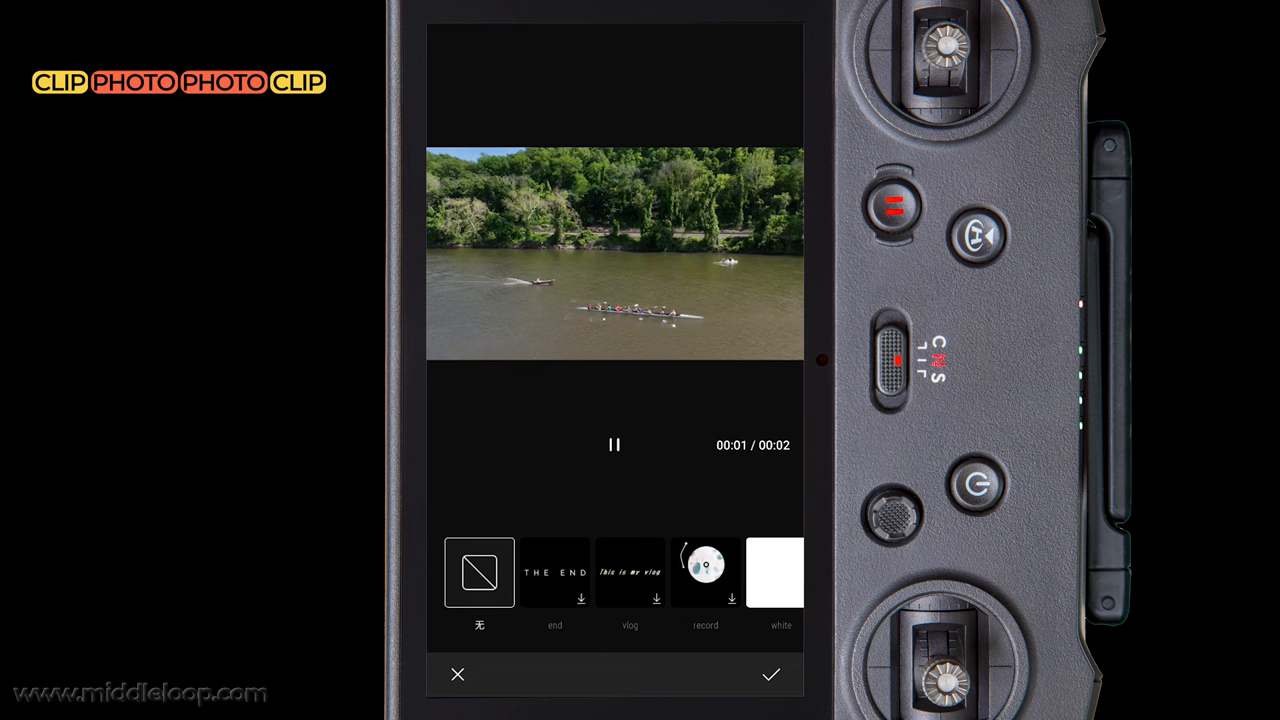
Step: Select THE END as the closing card and apply it to the composition
click(556, 572)
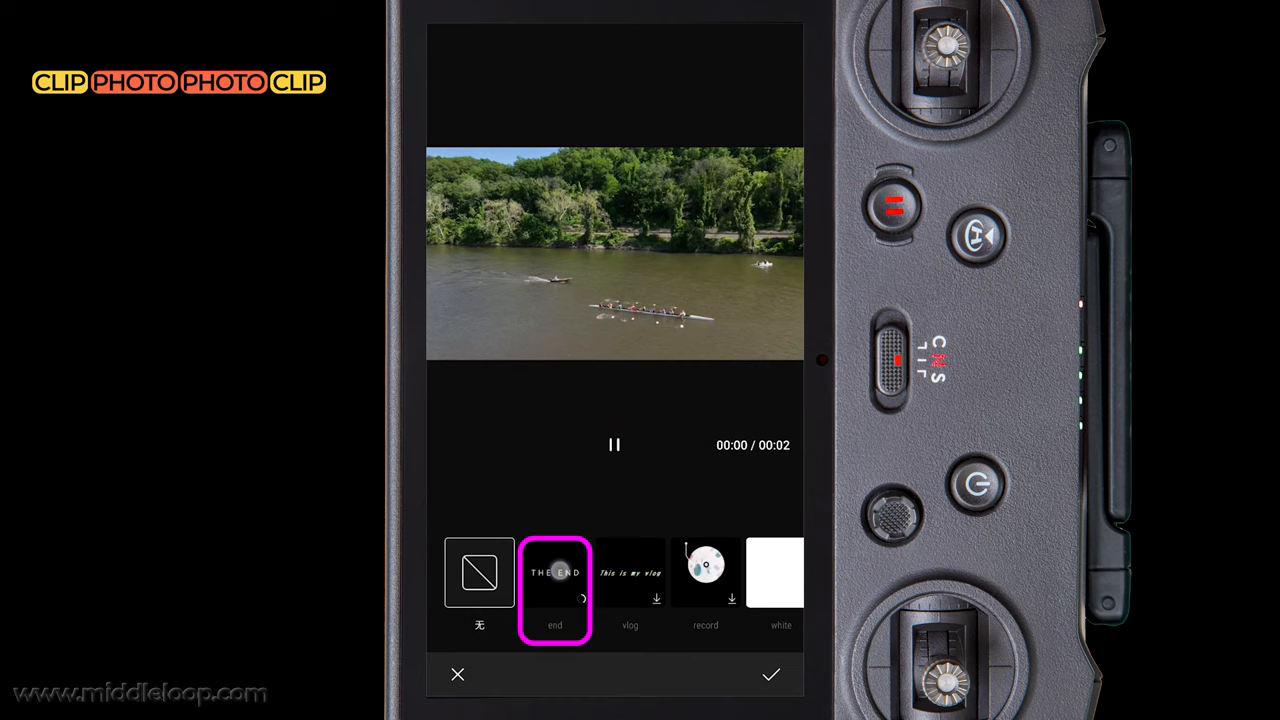
click(556, 572)
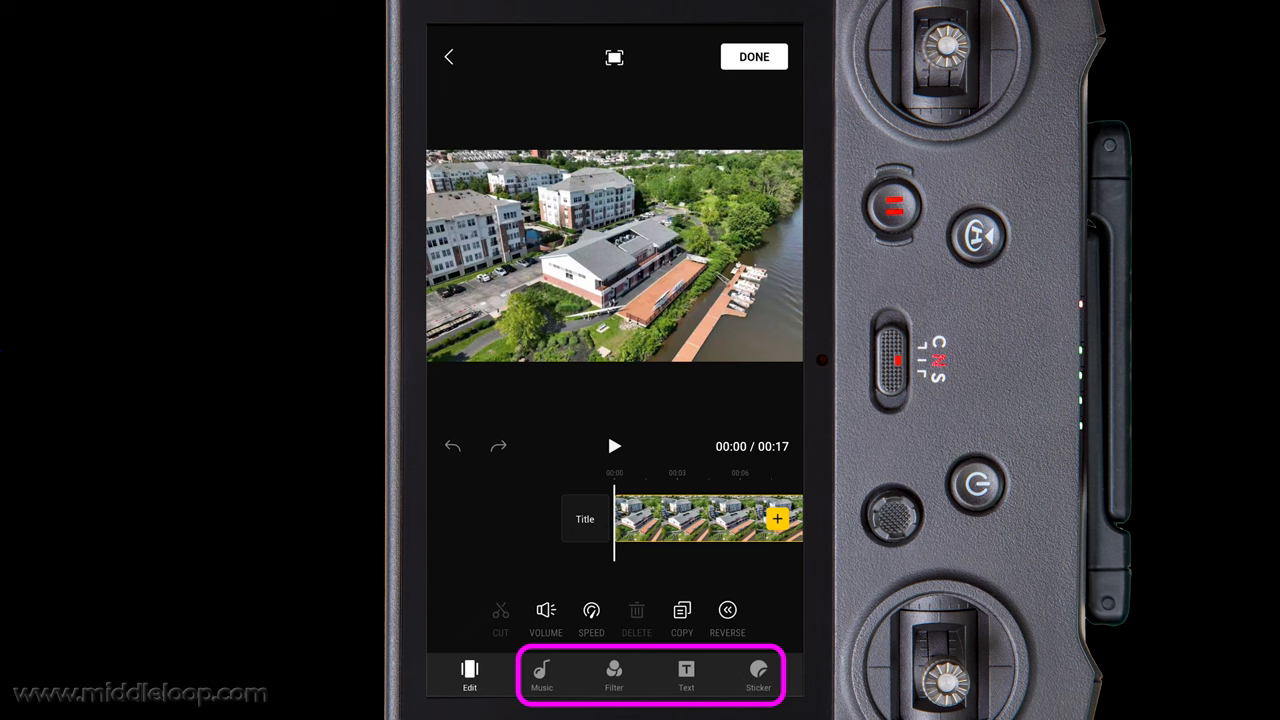
Step: Add a music track under the 17-second edit and bring up its rhythm options
click(540, 676)
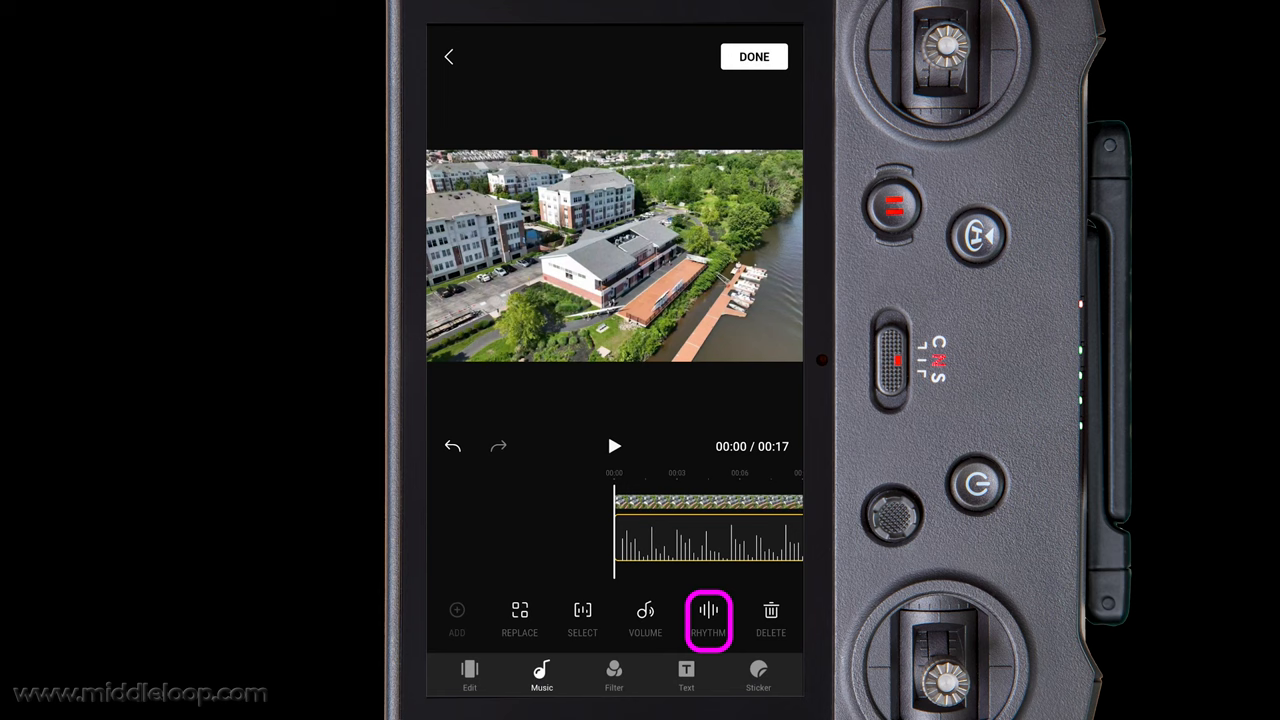
click(708, 620)
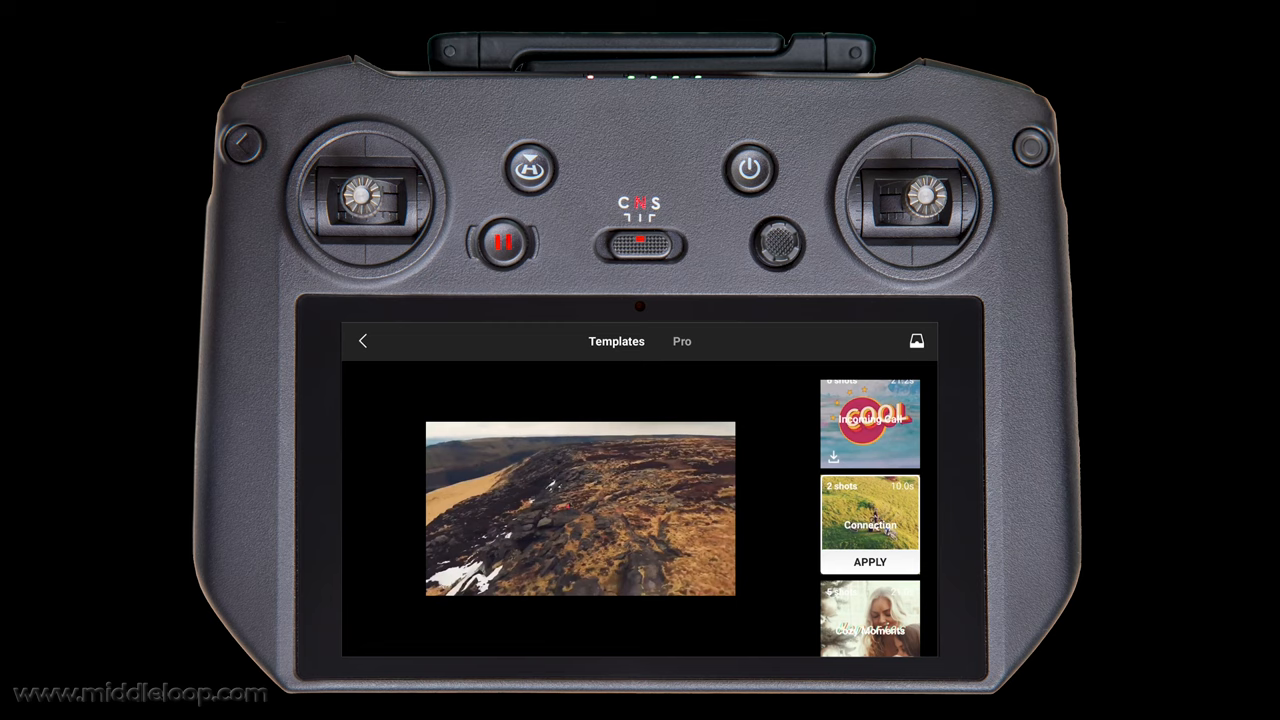
Step: Apply the chosen ready-made template, producing an 11-second waterfront video
click(916, 340)
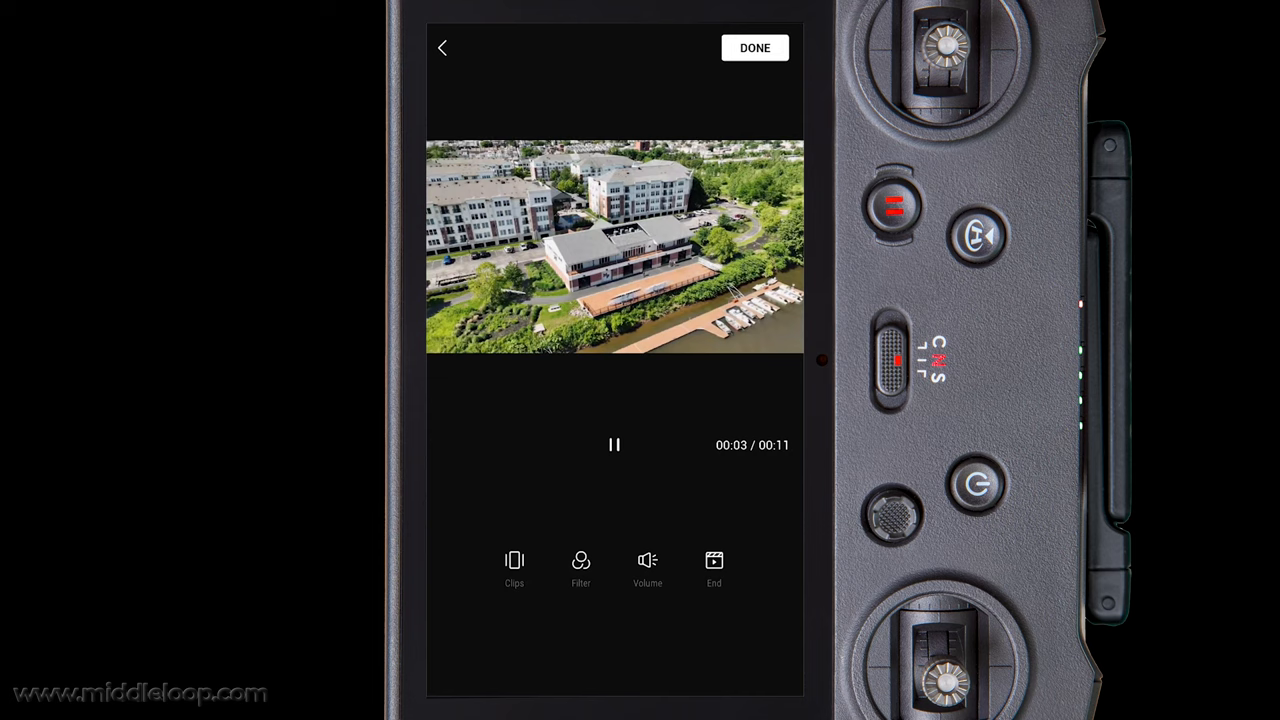
Step: Review the templated video's Clips, Filter, Volume and End options during preview
click(580, 560)
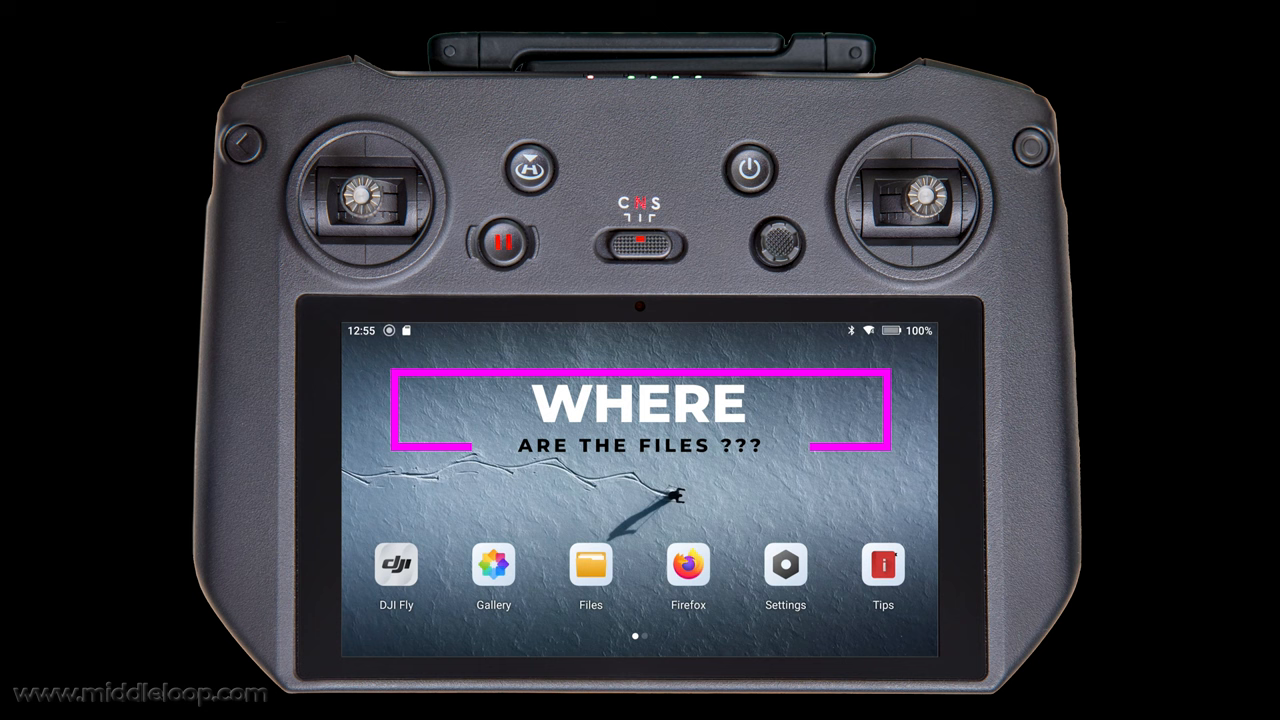
Step: Expand DCIM > DJI Album in internal storage to reveal the two composed videos
click(590, 564)
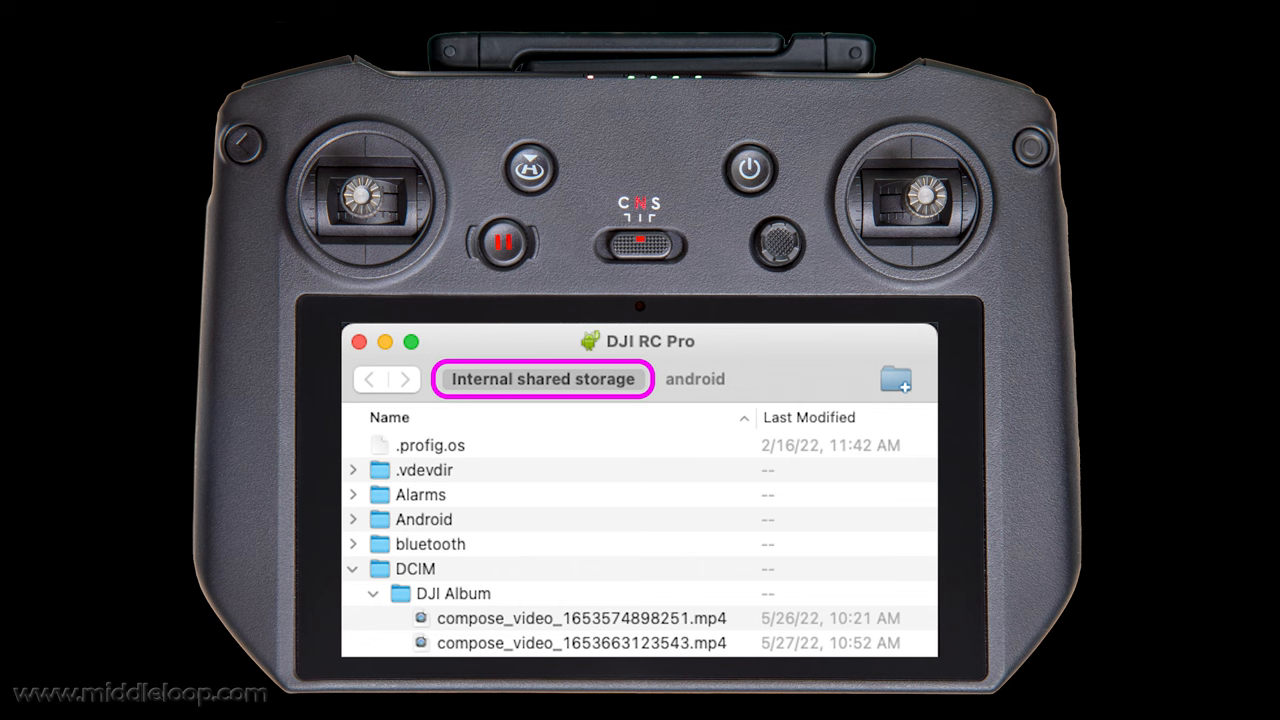